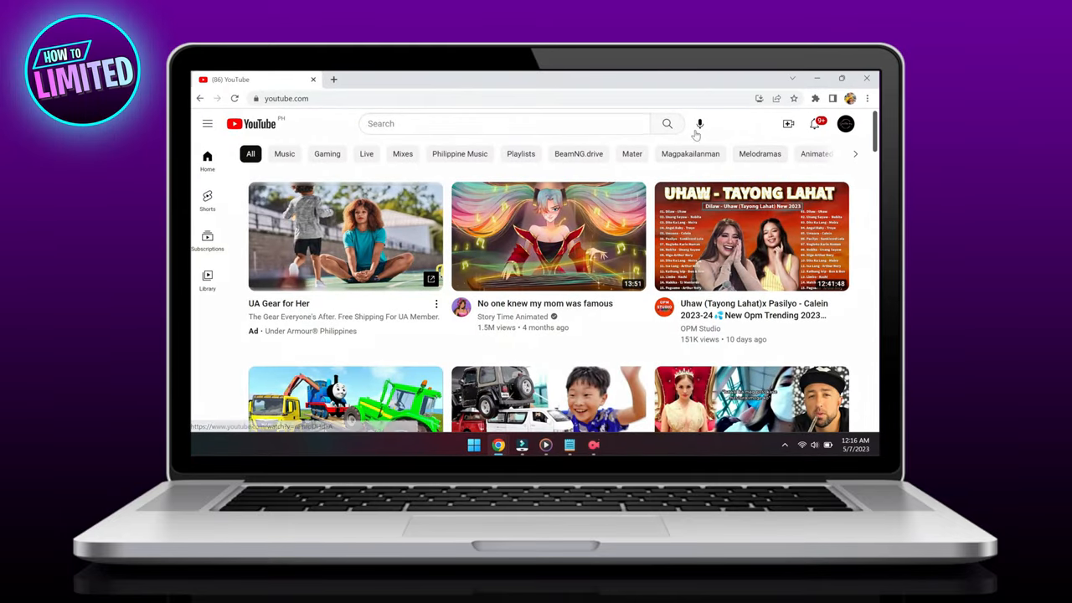
pyautogui.moveTo(751, 137)
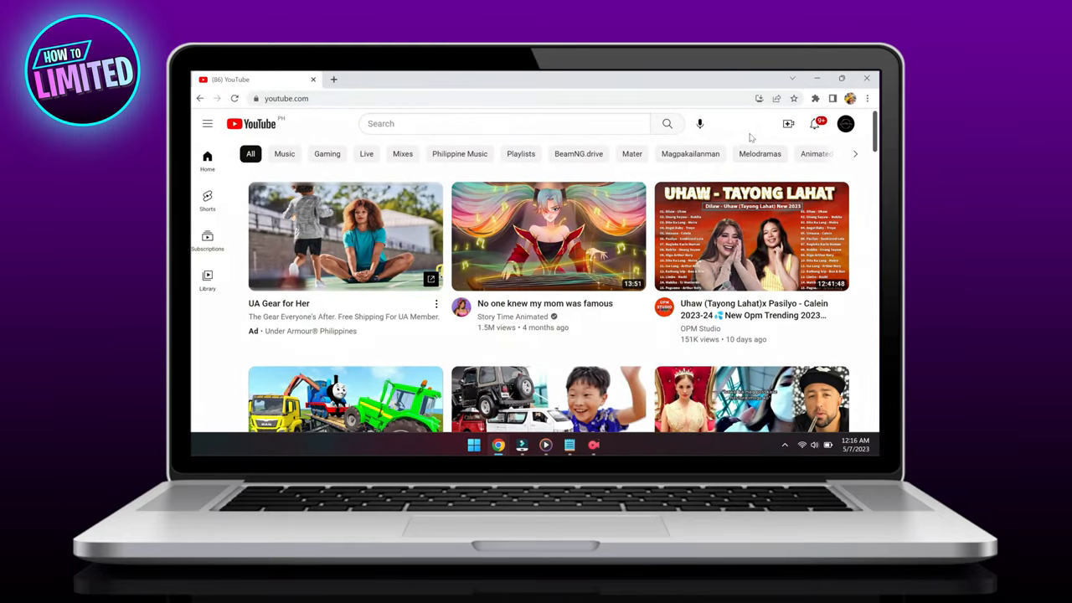
pyautogui.moveTo(812, 141)
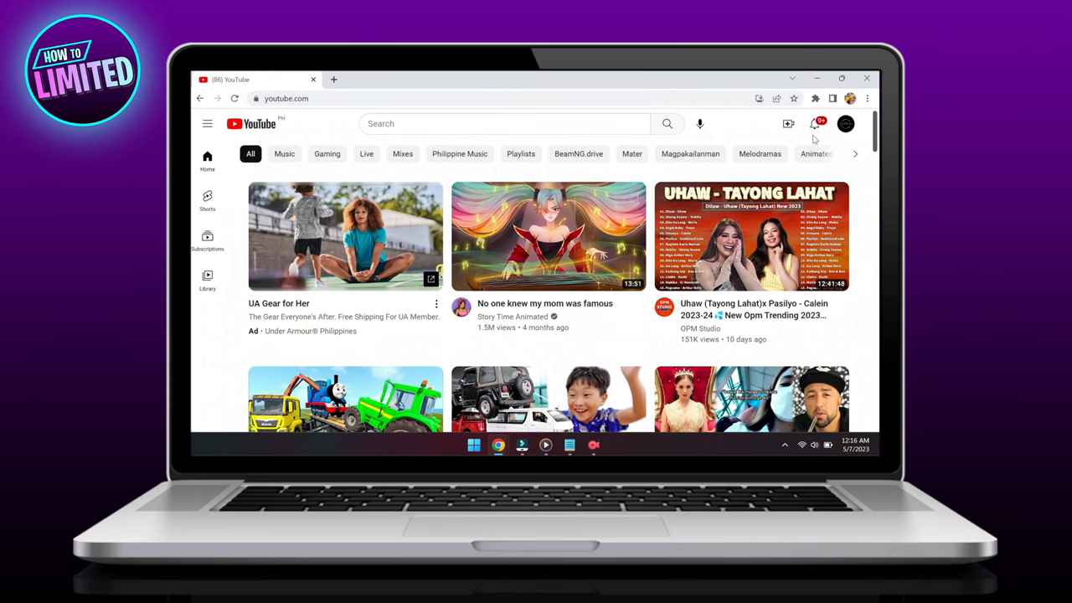
# Step: Go to the channel's YouTube Studio from the account menu
pyautogui.click(844, 124)
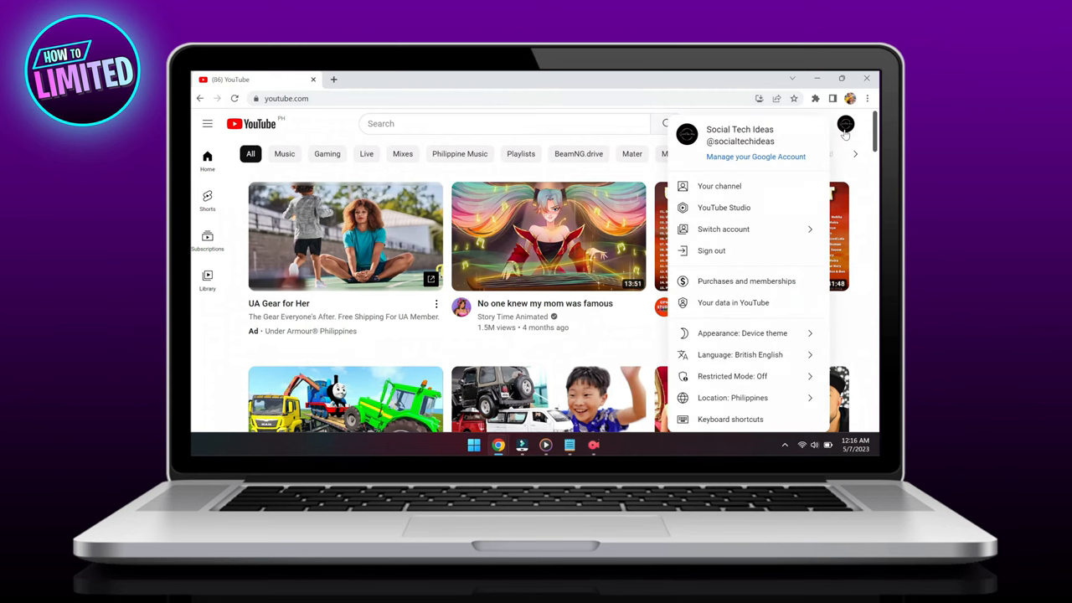
pyautogui.moveTo(723, 208)
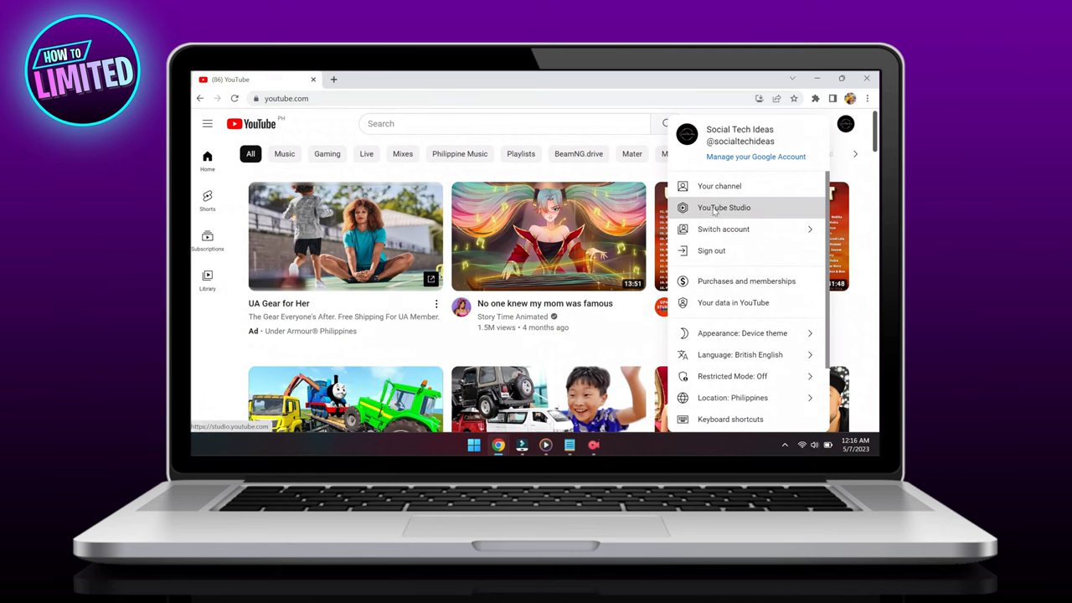
pyautogui.click(724, 208)
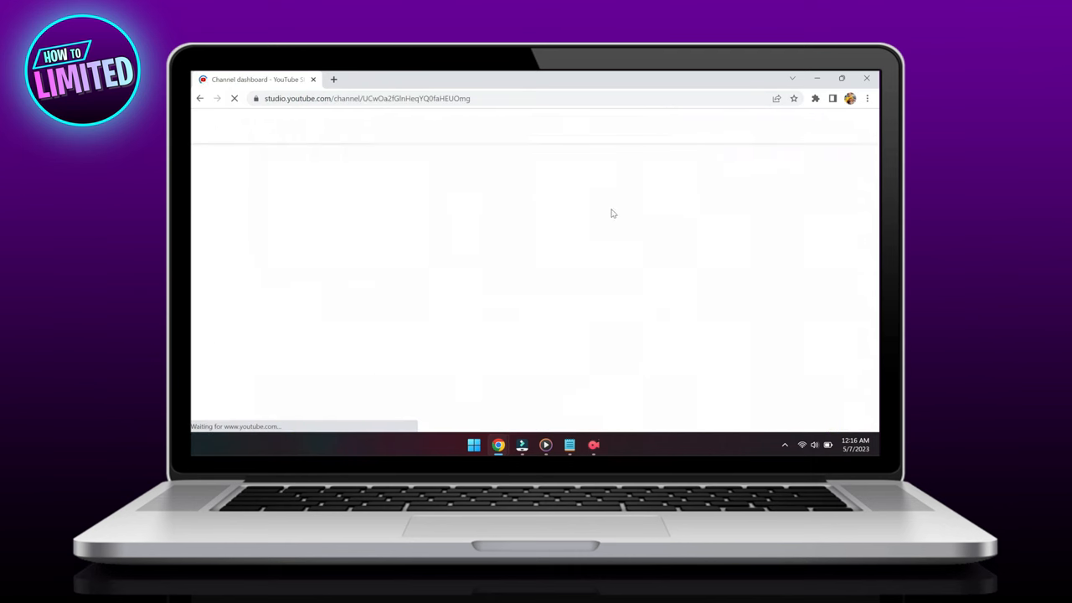
# Step: Edit the Facebook deletion video's title and add '<', triggering the angled-brackets warning
pyautogui.click(241, 293)
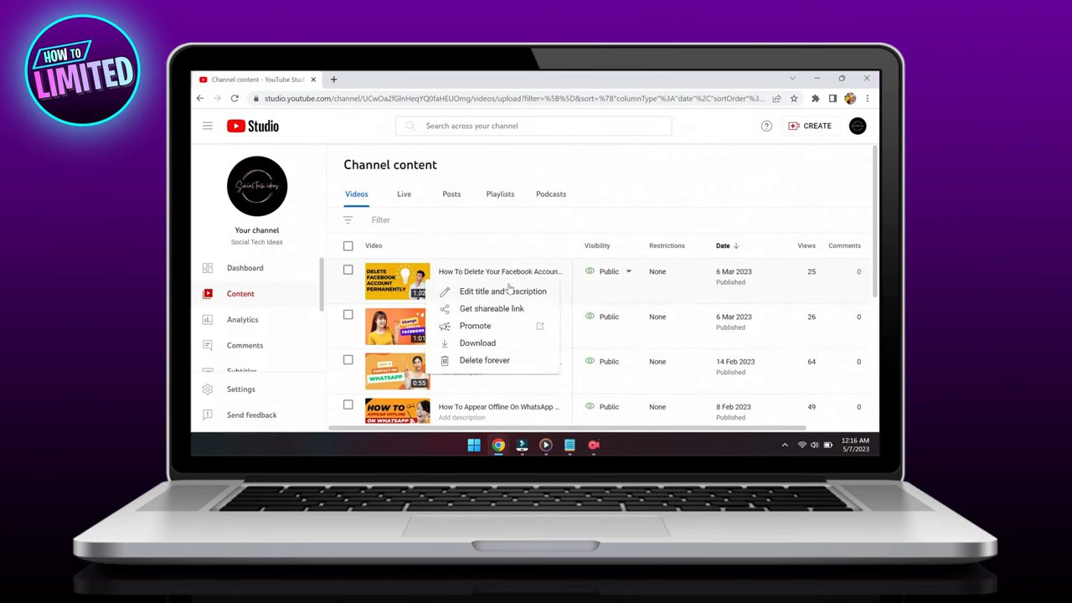
pyautogui.click(503, 292)
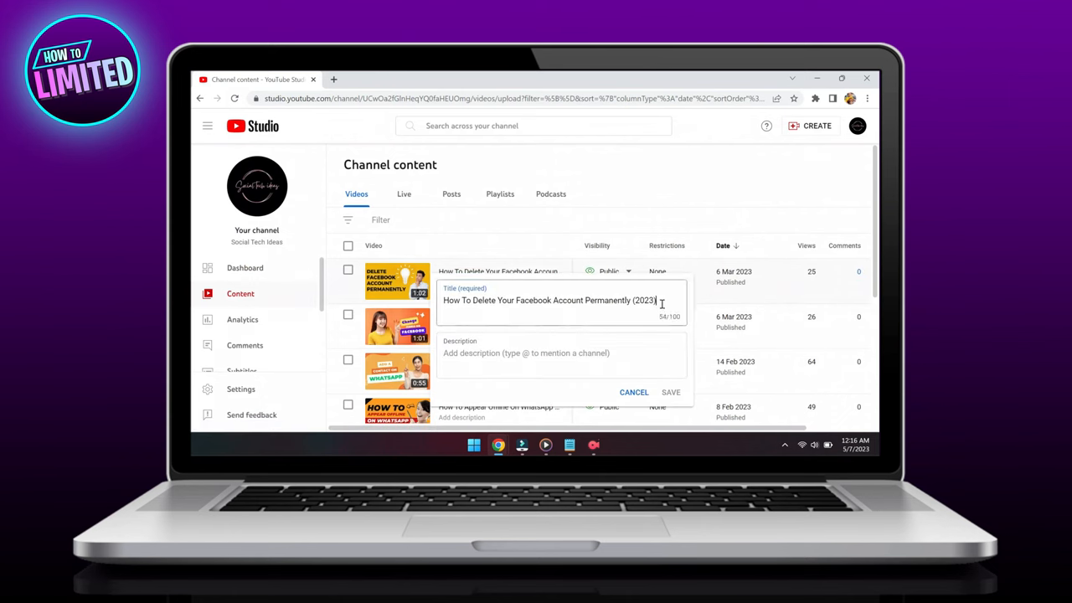
pyautogui.write('<<')
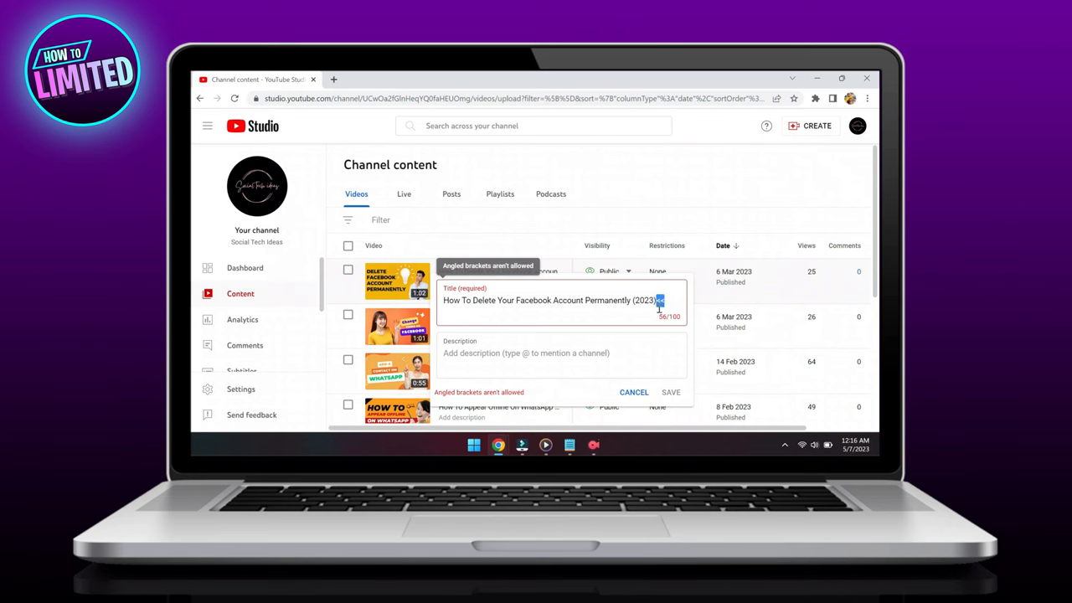
pyautogui.moveTo(496, 279)
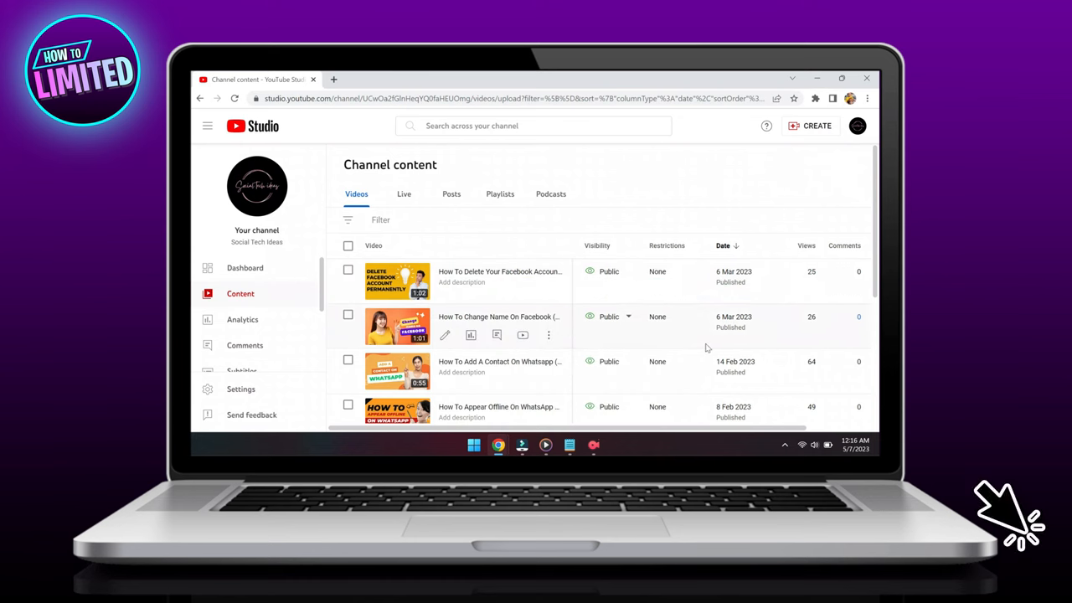
pyautogui.moveTo(562, 275)
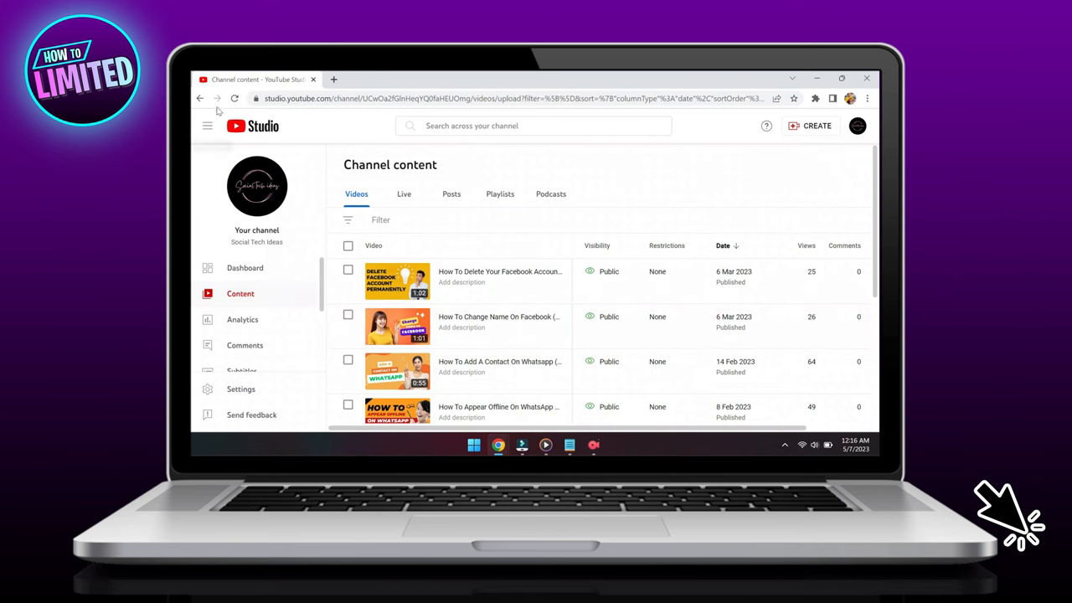
pyautogui.moveTo(222, 313)
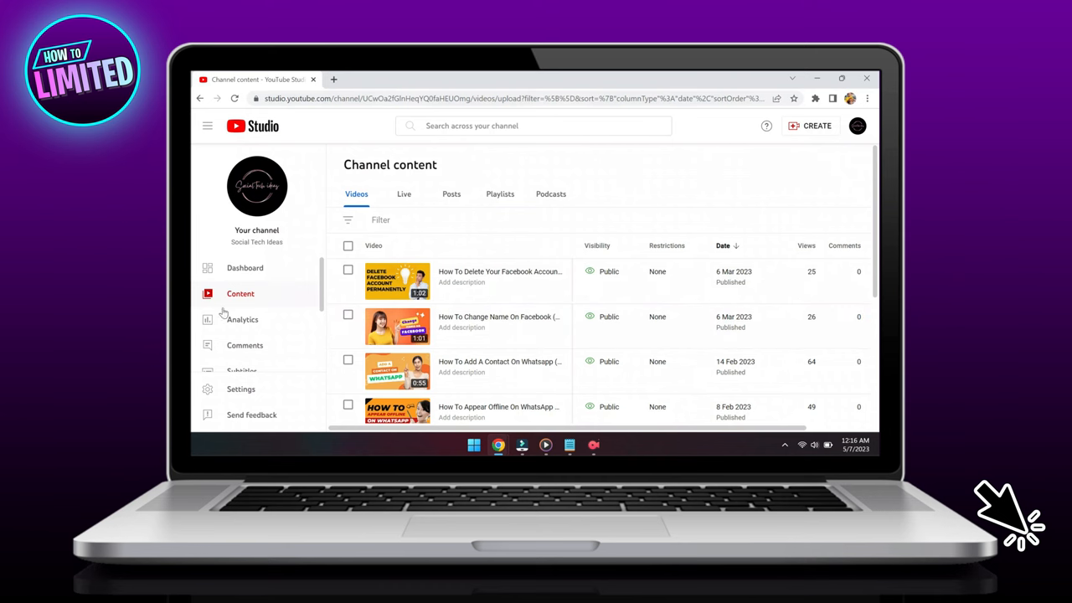